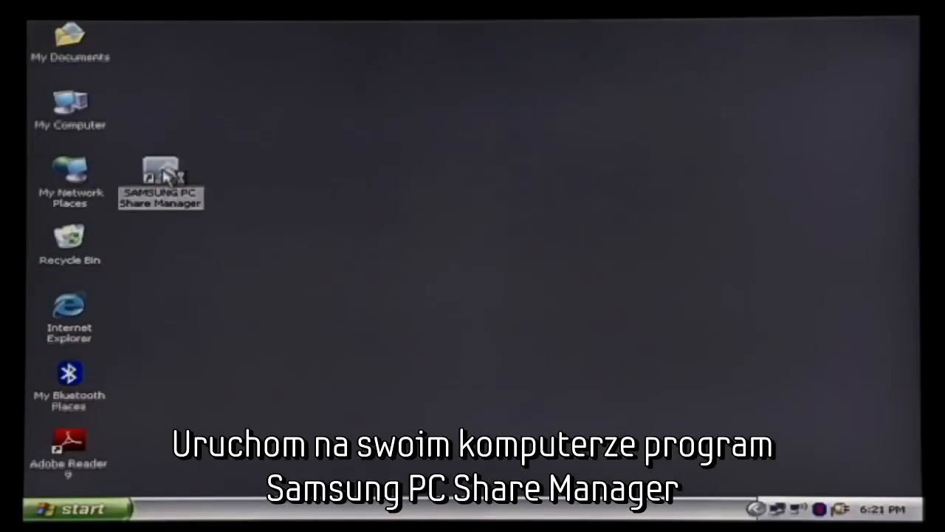
Start the program and switch the browsed location to My Documents to list its subfolders
{"action": "double_click", "coordinate": [159, 170]}
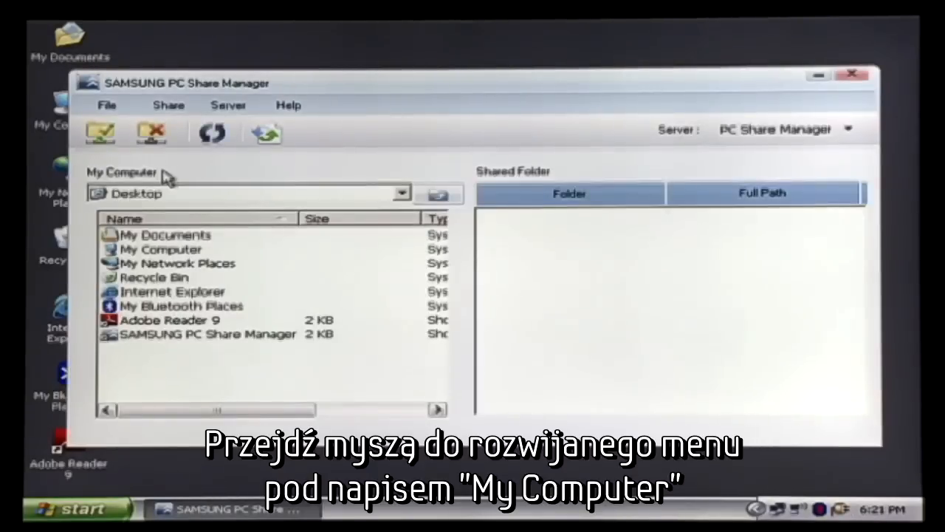
{"action": "mouse_move", "coordinate": [416, 192]}
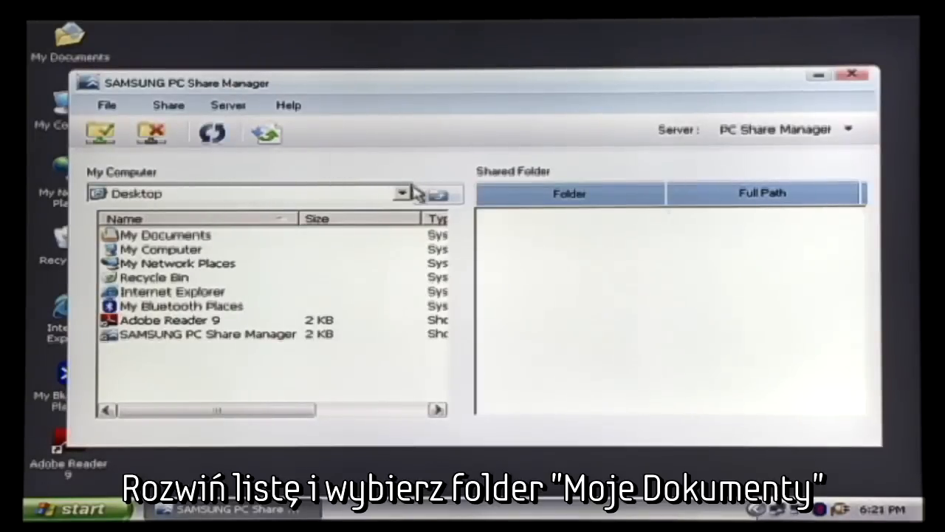
{"action": "left_click", "coordinate": [401, 193]}
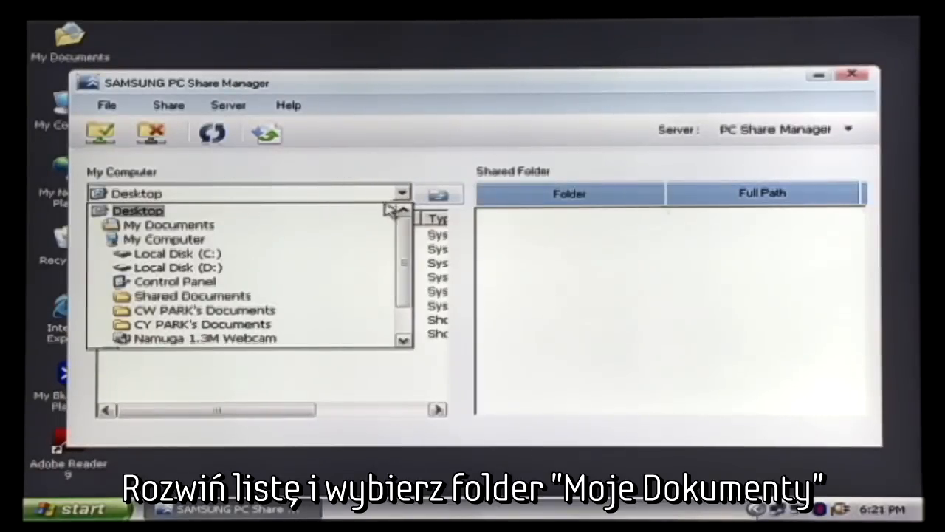
{"action": "left_click", "coordinate": [168, 225]}
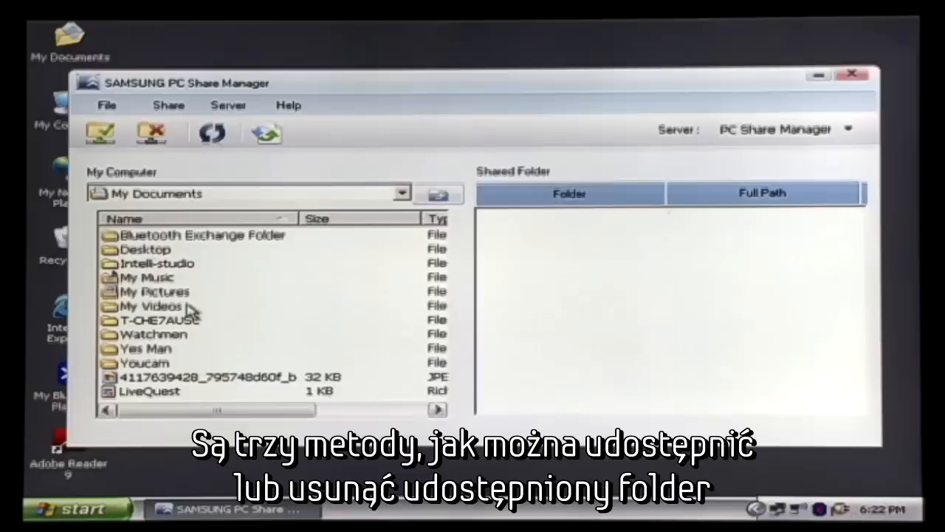
{"action": "left_click", "coordinate": [150, 306]}
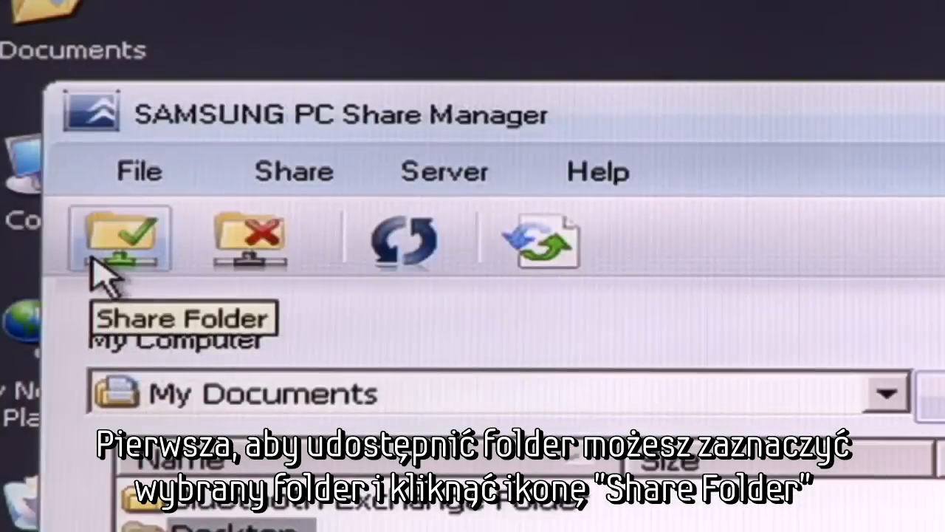
{"action": "left_click", "coordinate": [118, 238]}
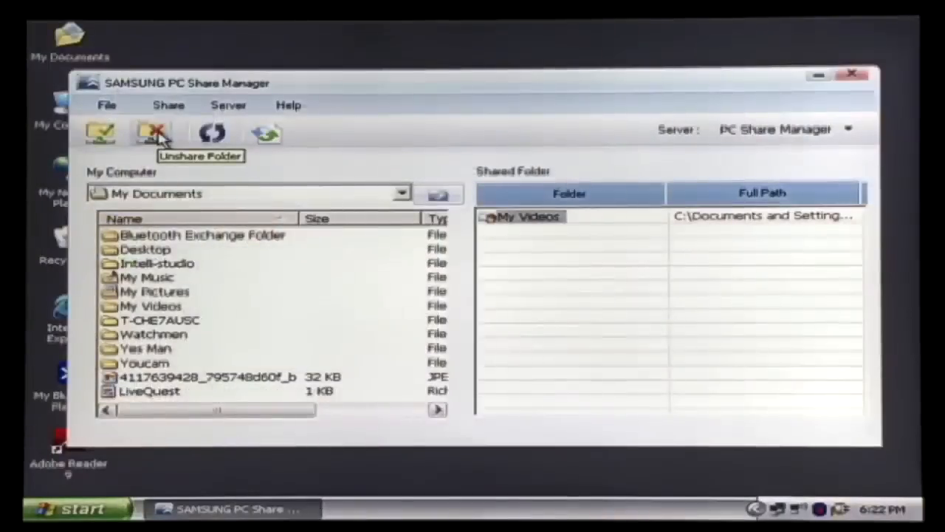
{"action": "left_click", "coordinate": [153, 133]}
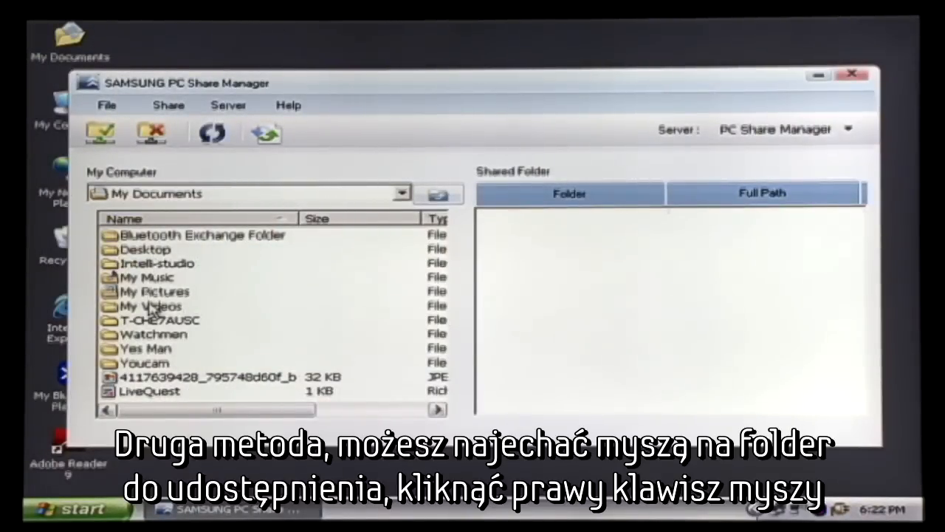
{"action": "left_click", "coordinate": [150, 306]}
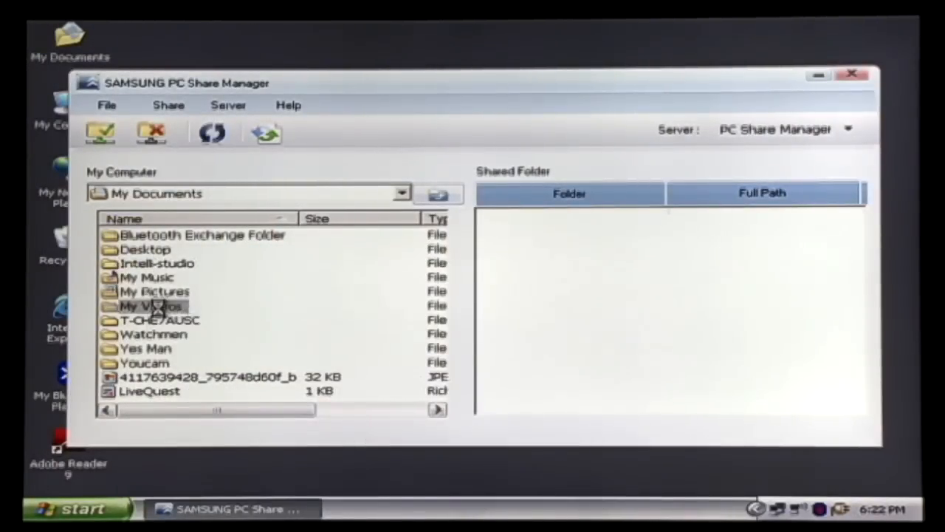
{"action": "left_click", "coordinate": [100, 133]}
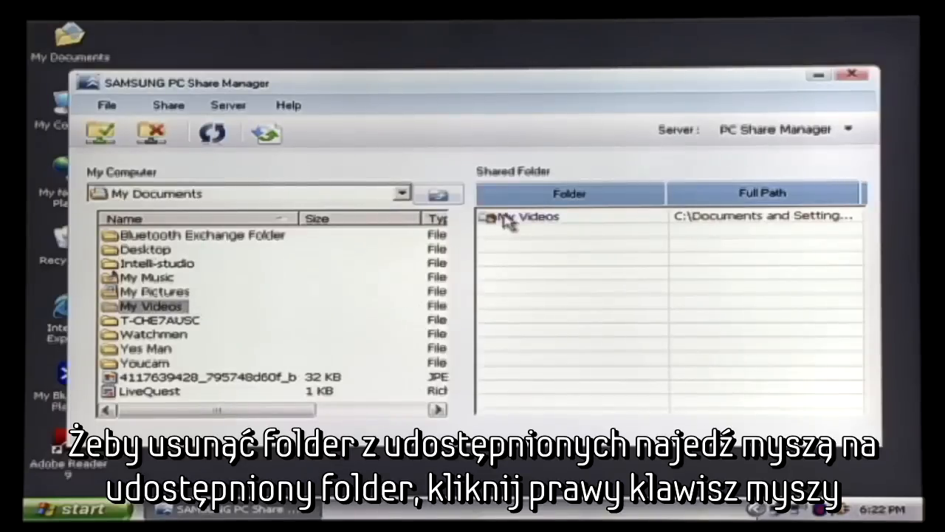
{"action": "right_click", "coordinate": [526, 216]}
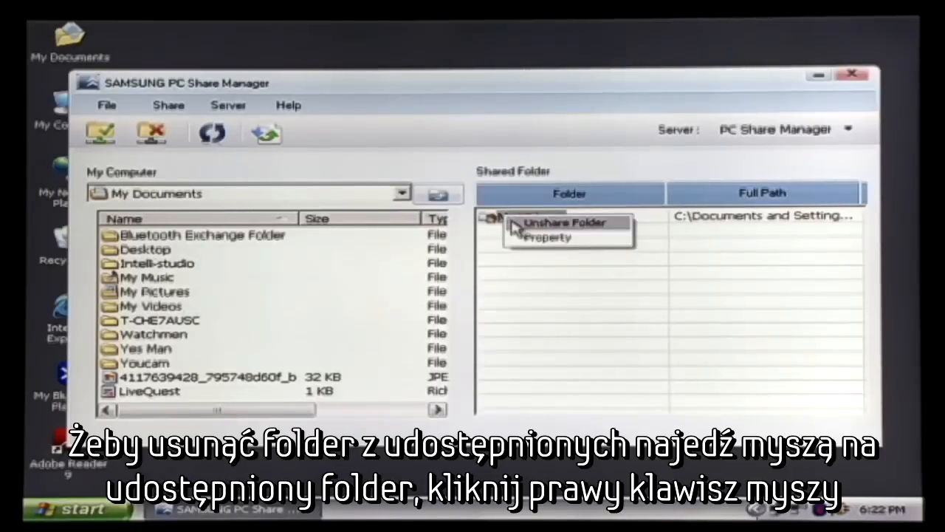
{"action": "left_click", "coordinate": [564, 221]}
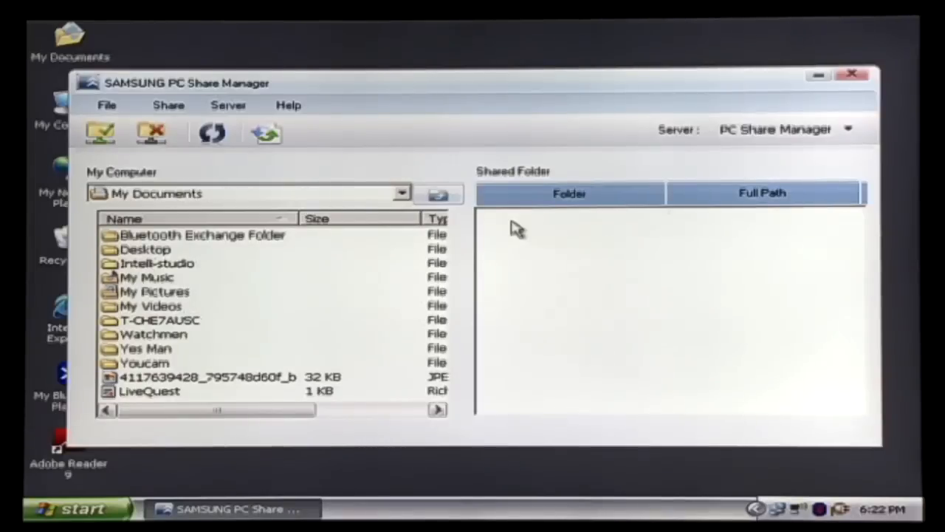
{"action": "mouse_move", "coordinate": [266, 288]}
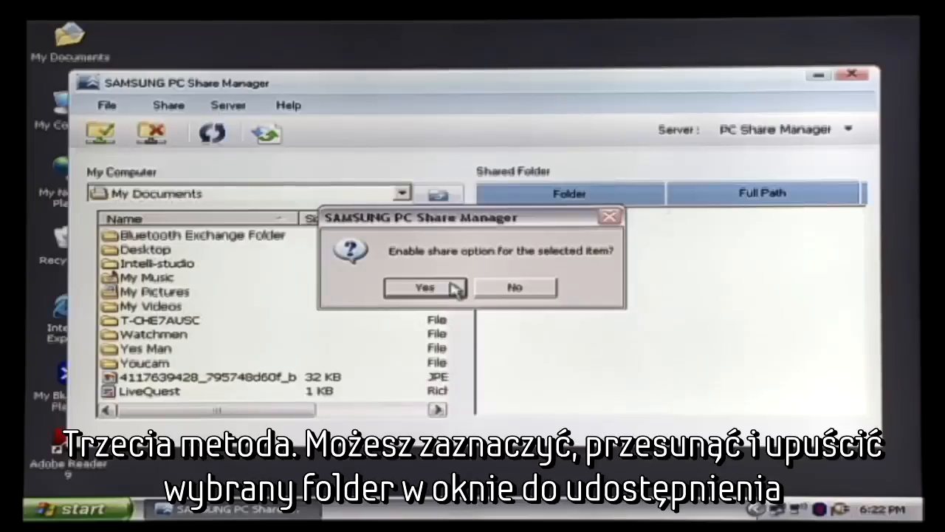
{"action": "left_click", "coordinate": [425, 287]}
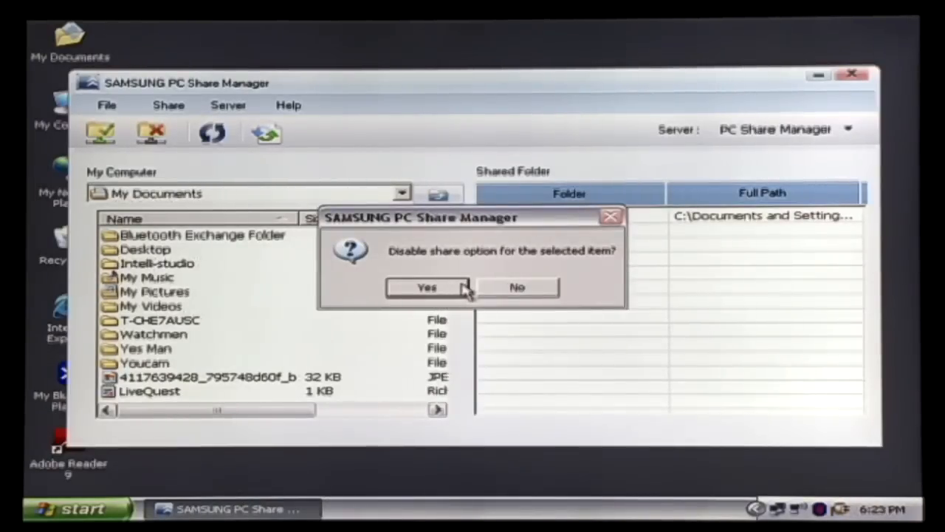
{"action": "left_click", "coordinate": [427, 286]}
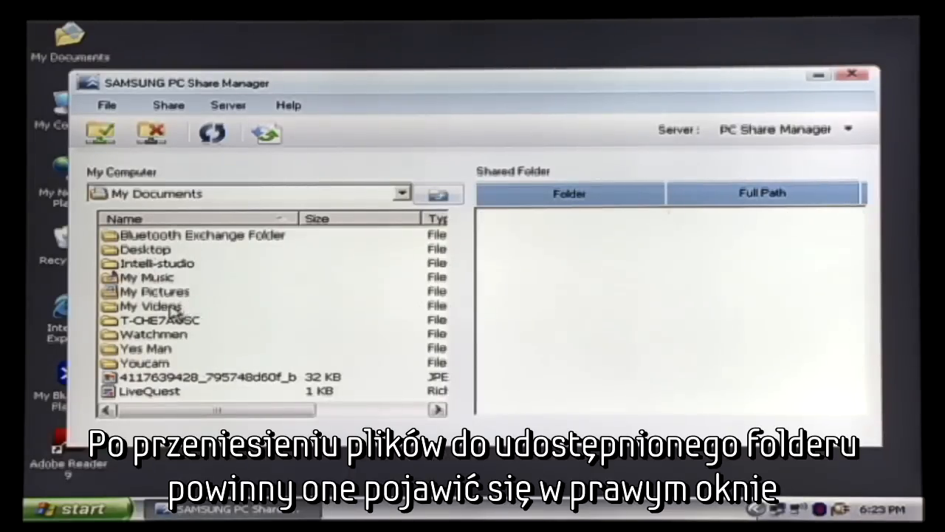
Share My Videos via its context menu and push the changed state to the server
{"action": "right_click", "coordinate": [151, 306]}
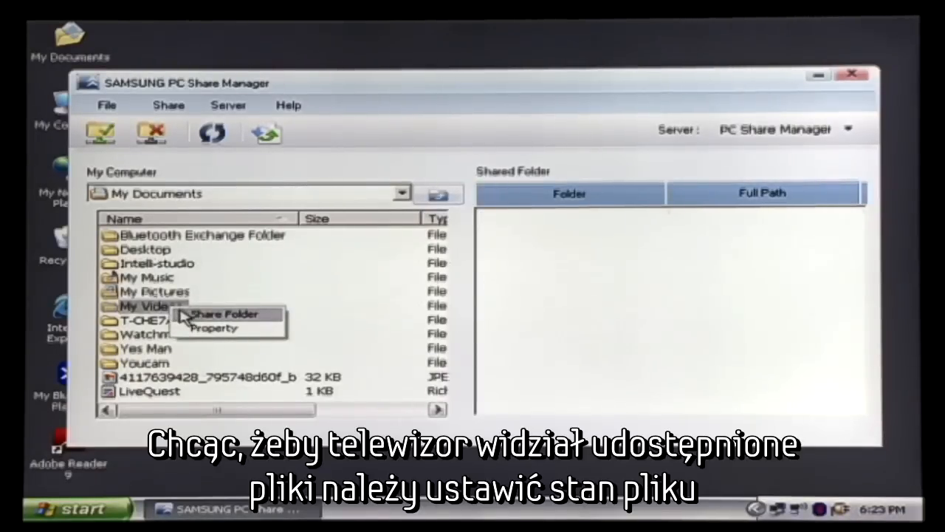
{"action": "left_click", "coordinate": [225, 314]}
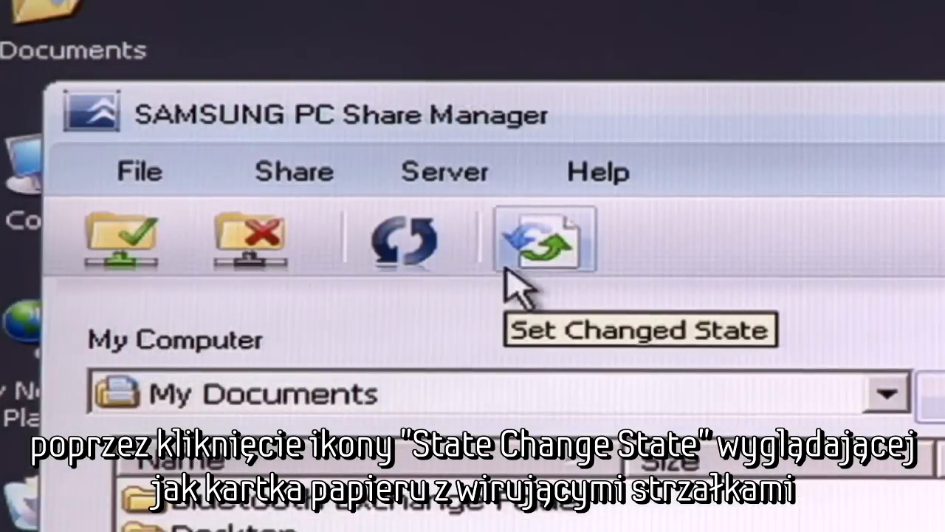
{"action": "left_click", "coordinate": [545, 238]}
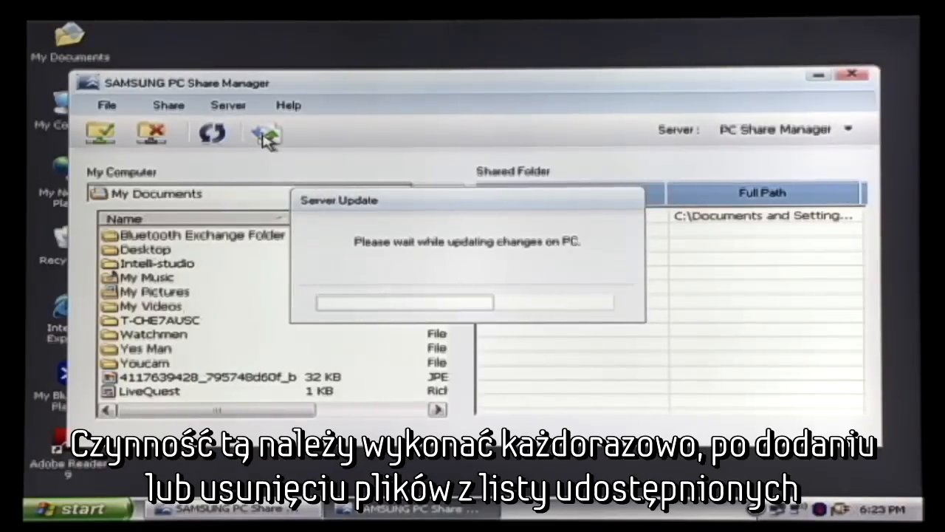
{"action": "left_click", "coordinate": [263, 133]}
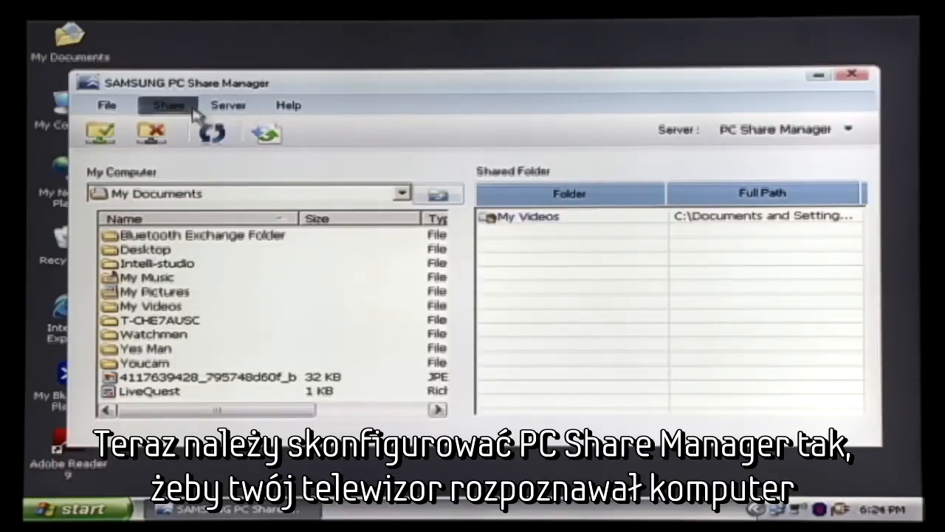
Accept SAMSUNG TV under Share > Set Device Policy and confirm with OK
{"action": "left_click", "coordinate": [168, 104]}
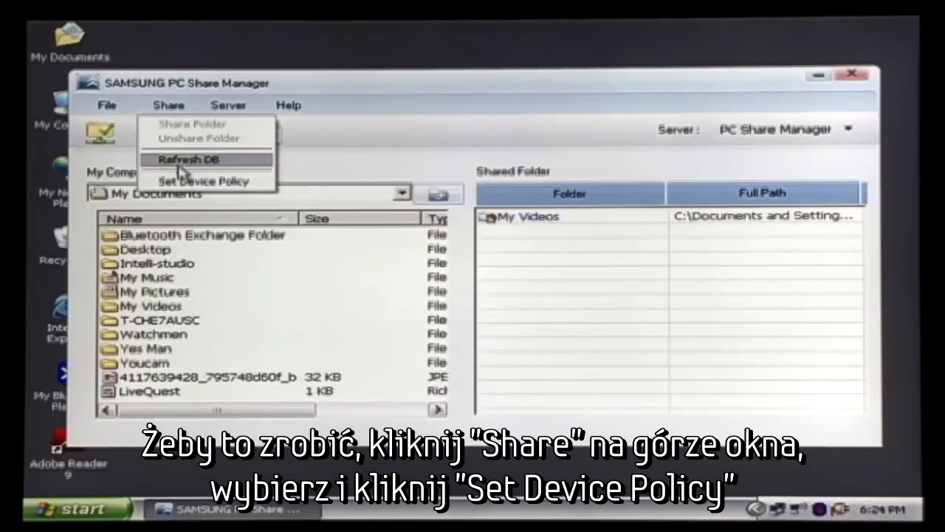
{"action": "left_click", "coordinate": [204, 180]}
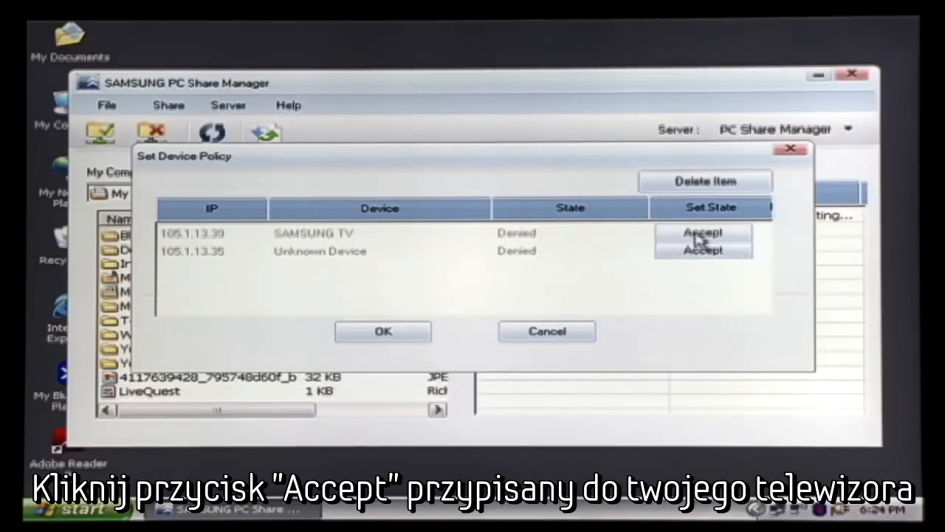
{"action": "left_click", "coordinate": [703, 233]}
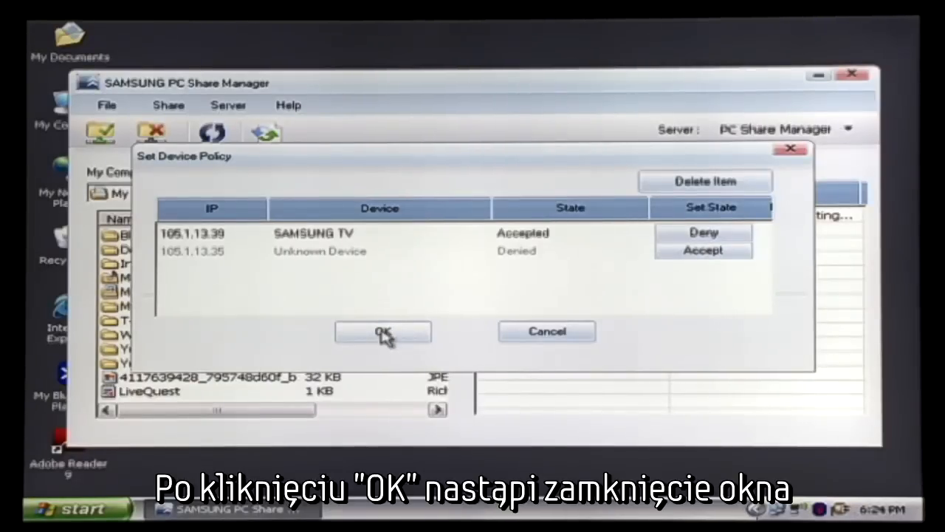
{"action": "left_click", "coordinate": [383, 331]}
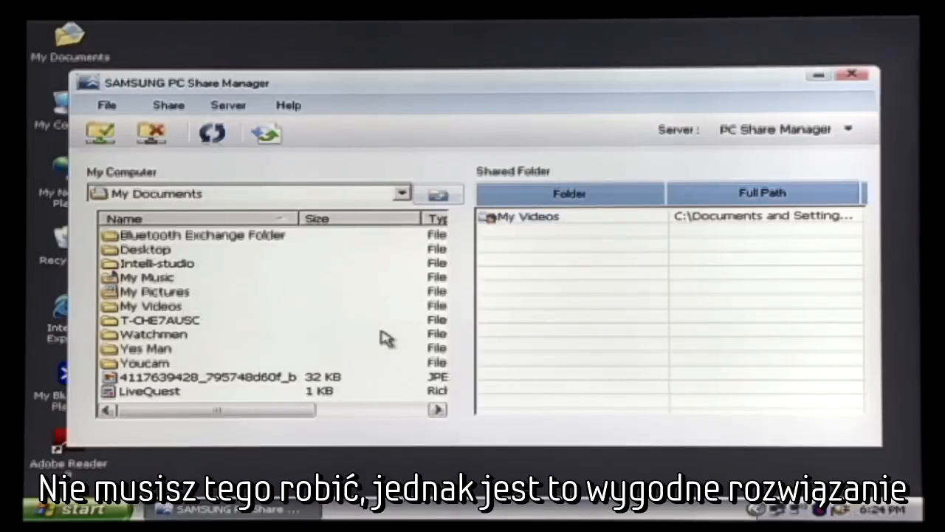
{"action": "mouse_move", "coordinate": [273, 168]}
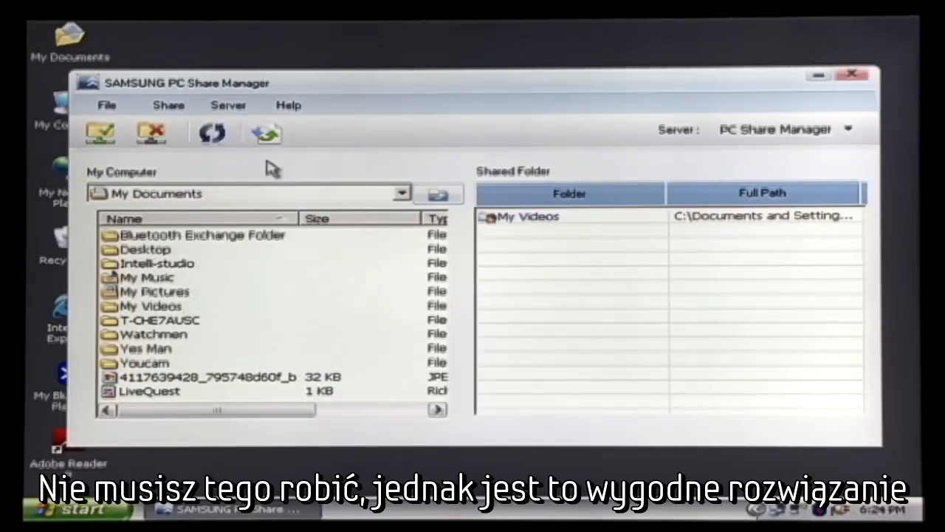
Show the Server menu with Run Digital Media Server when Windows Starts
{"action": "left_click", "coordinate": [228, 105]}
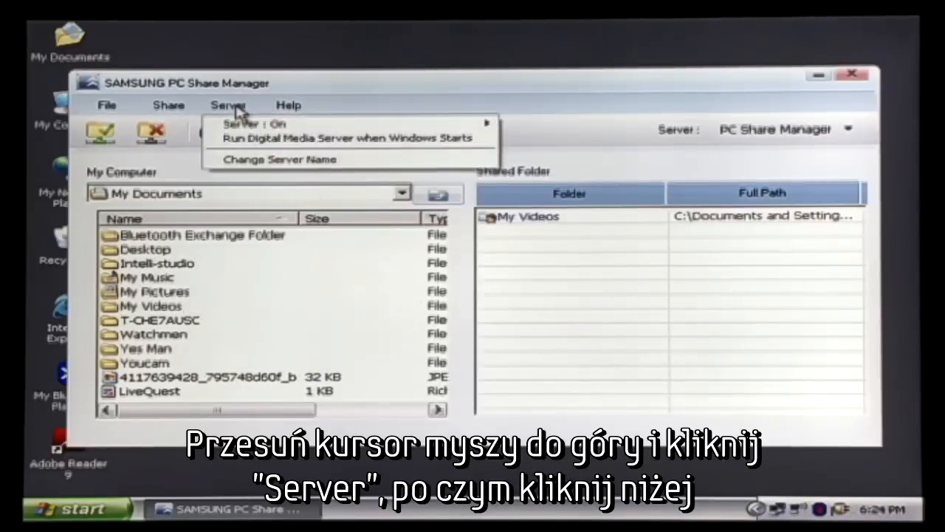